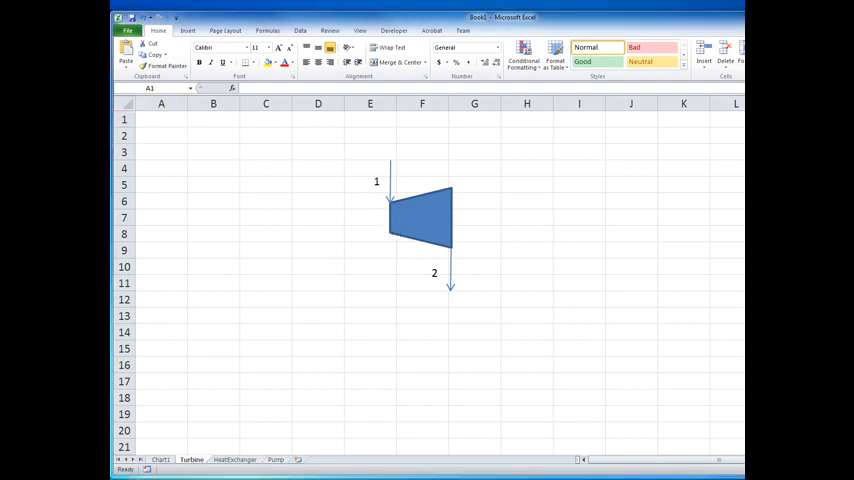
Title the sheet 'Simple turbine' in cell A1.
left_click(160, 120)
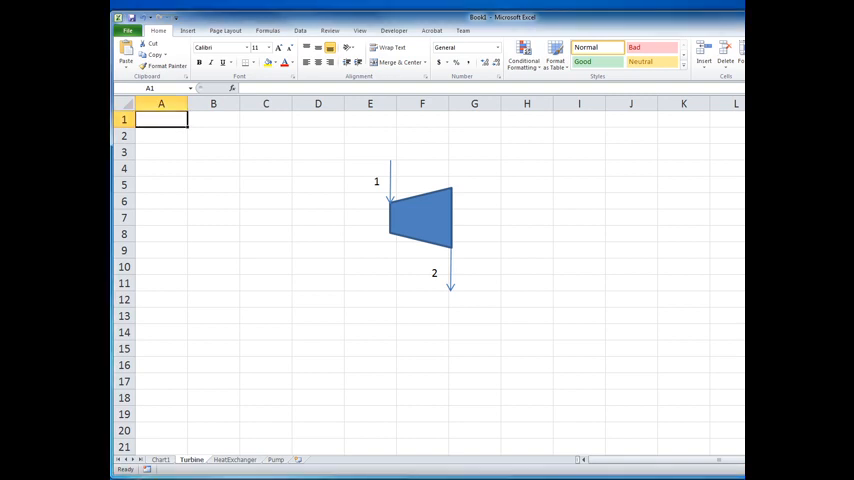
mouse_move(376, 228)
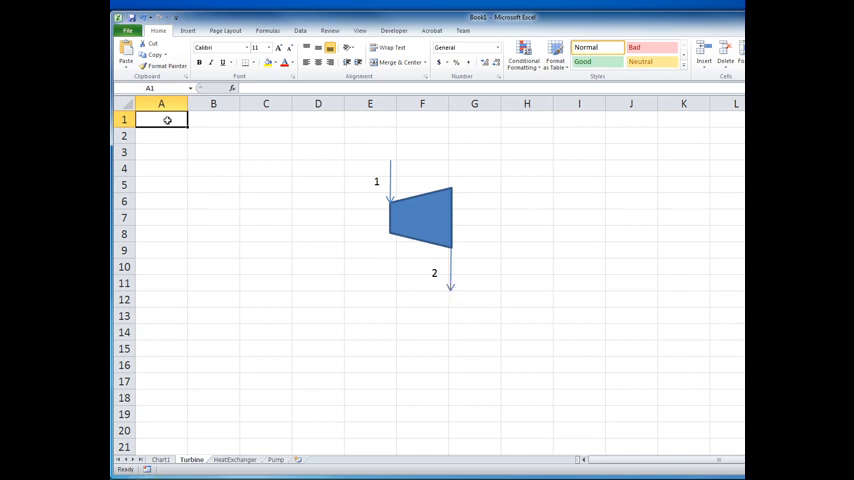
type("Simple")
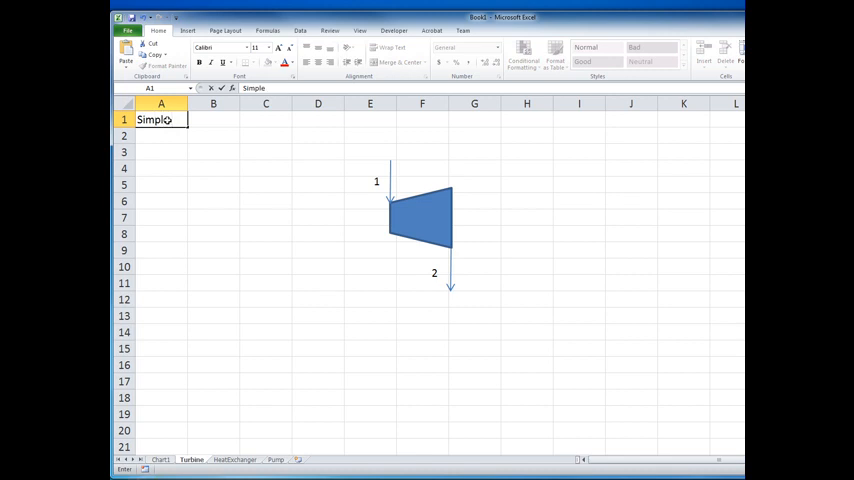
type("tub")
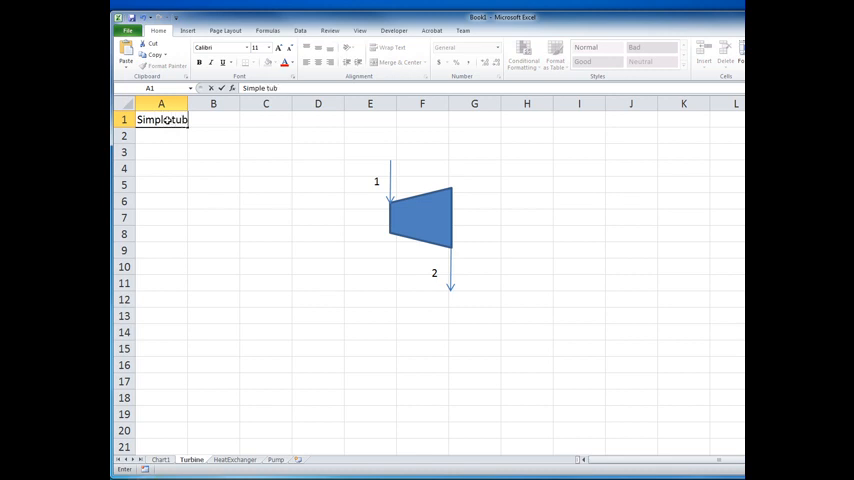
type("i")
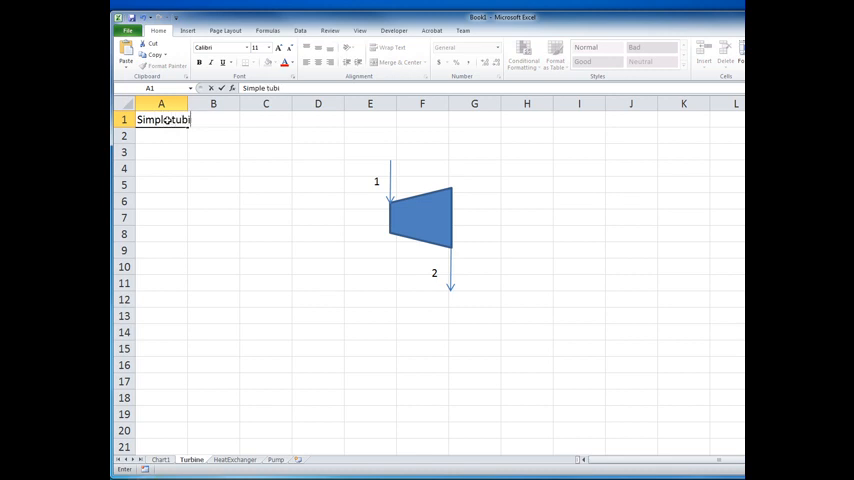
type("turbine")
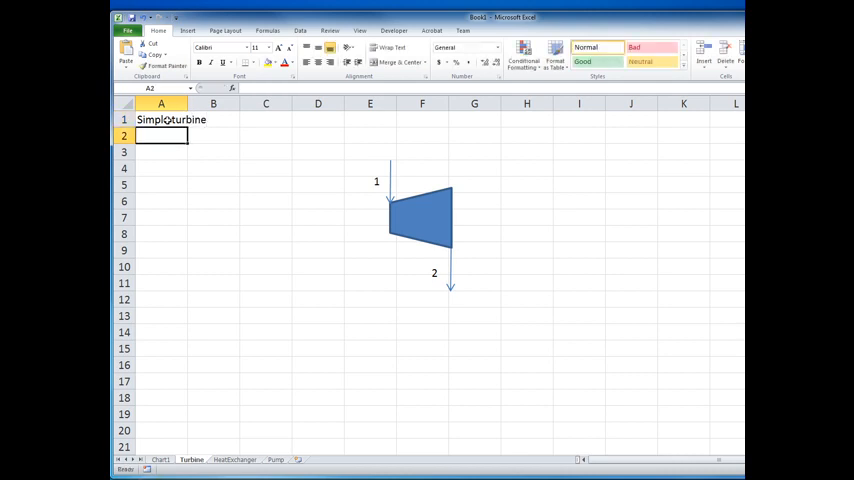
List inputs P_1 = 6000 kPa, T_1 = 500 C and P_2 = 10 kPa in rows 2-4.
type("P")
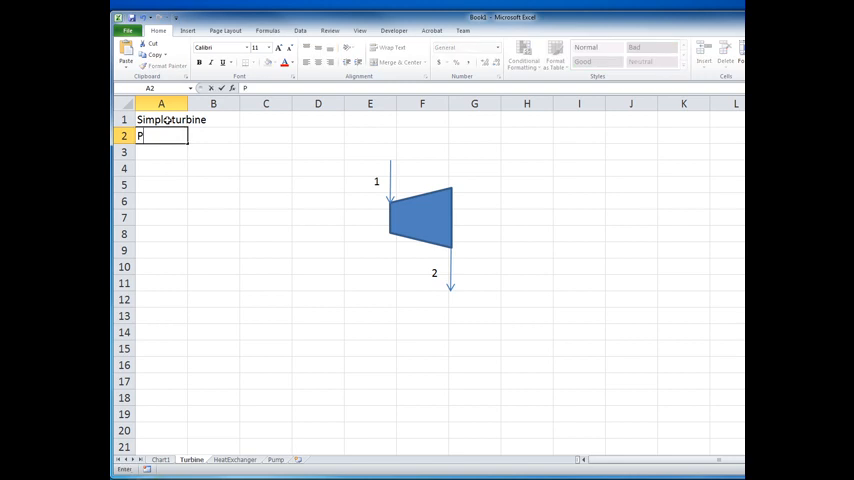
type("_1")
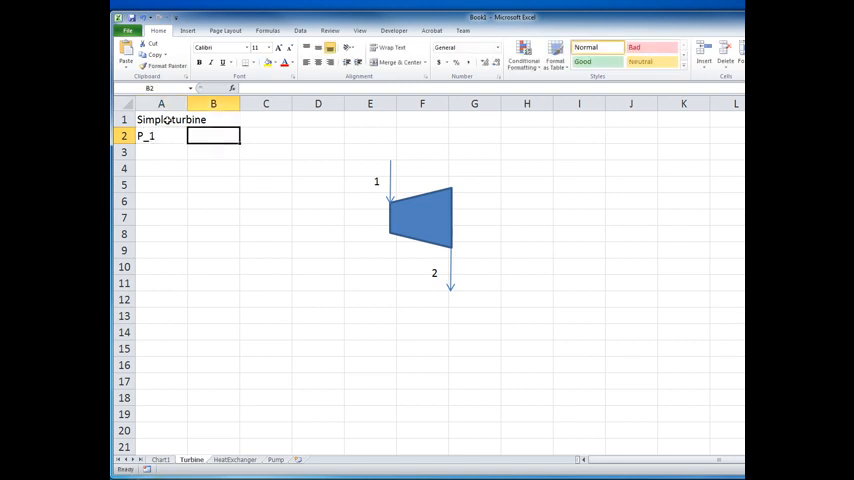
type("6")
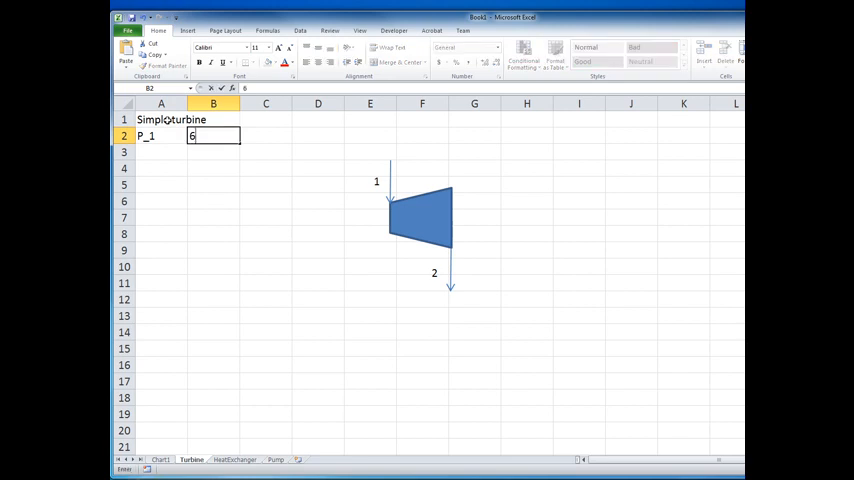
type("000")
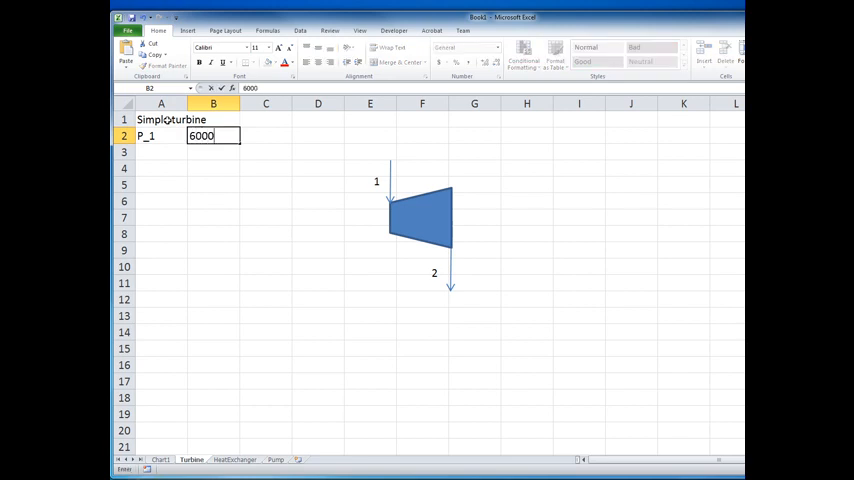
type("kPa")
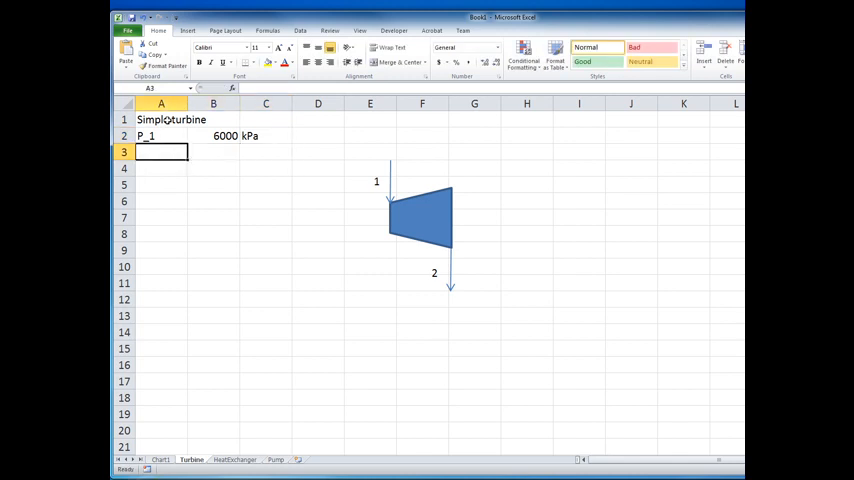
type("T_1")
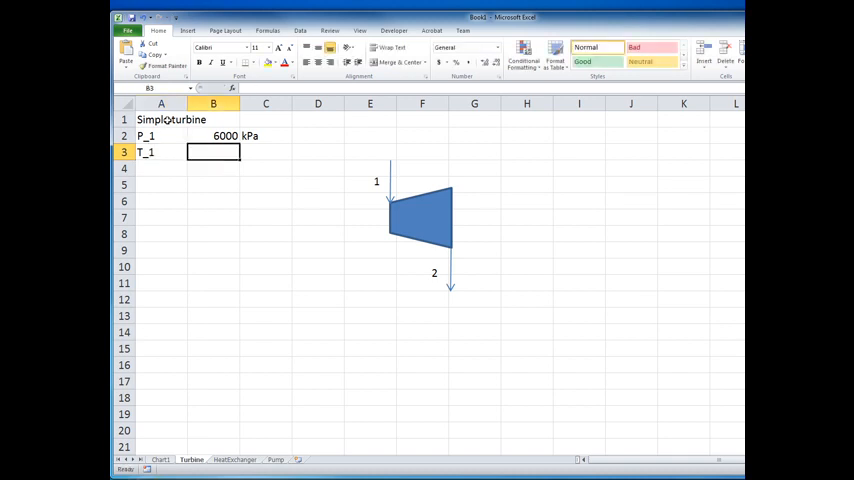
type("500")
left_click(266, 152)
type("C")
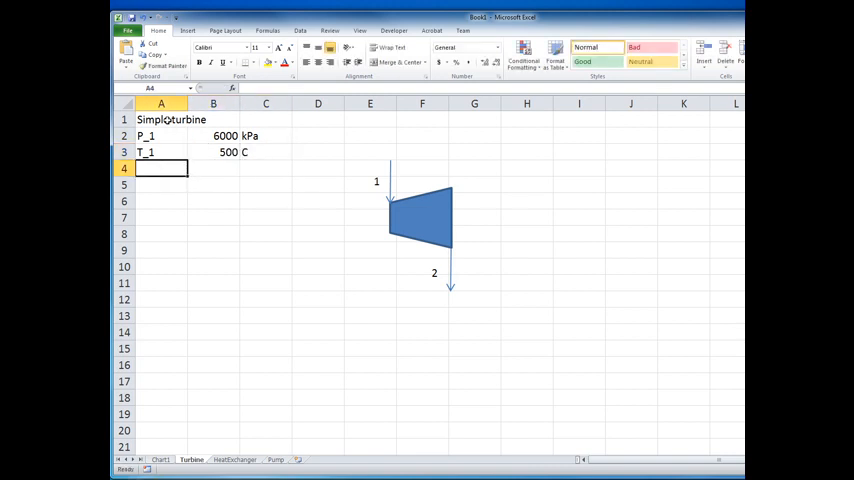
type("P_1")
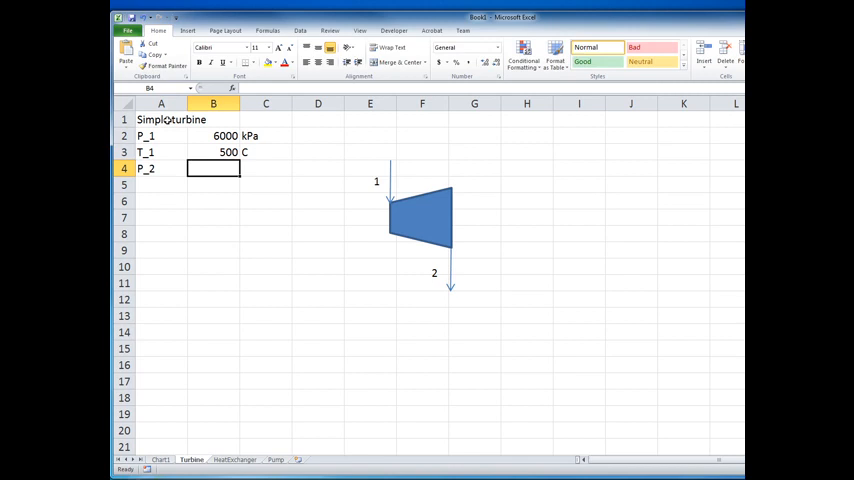
type("10")
left_click(266, 168)
type("kPa")
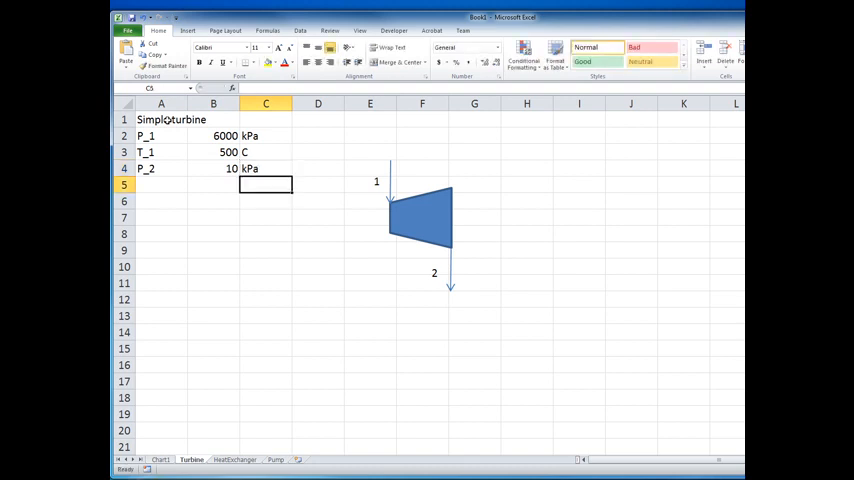
left_click(212, 200)
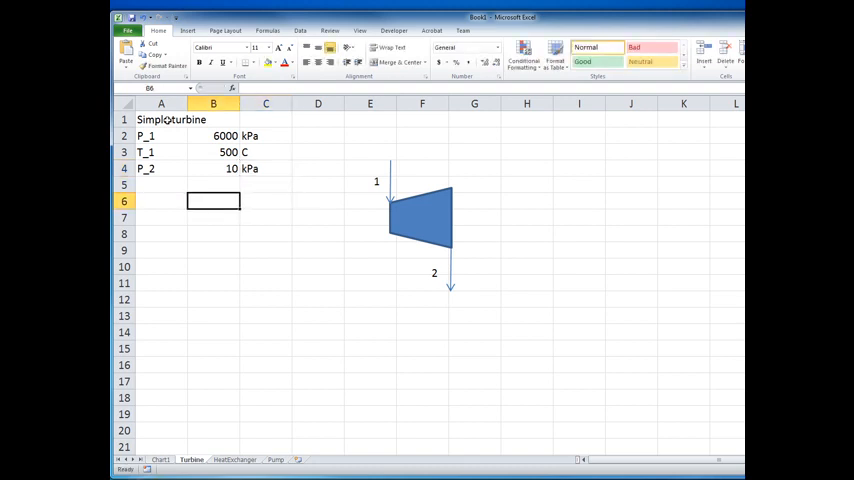
left_click(160, 200)
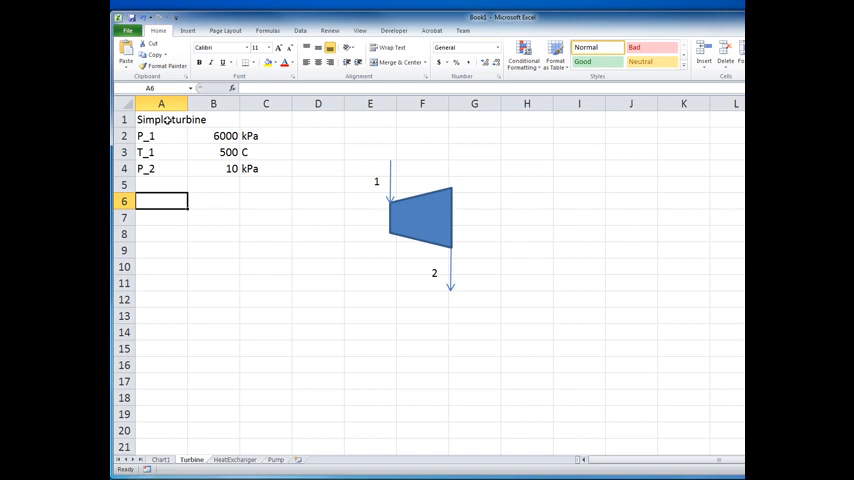
Write question 'a) if process is isentropic, what is work done' in row 6.
type("a)")
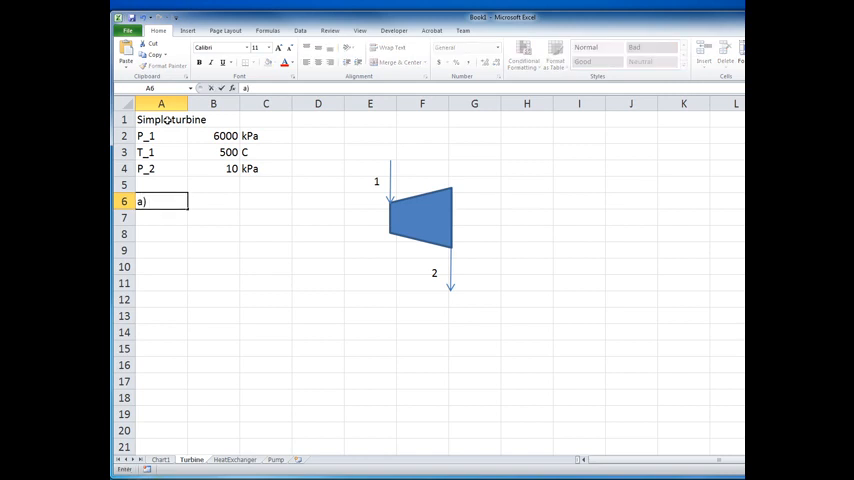
type("if p")
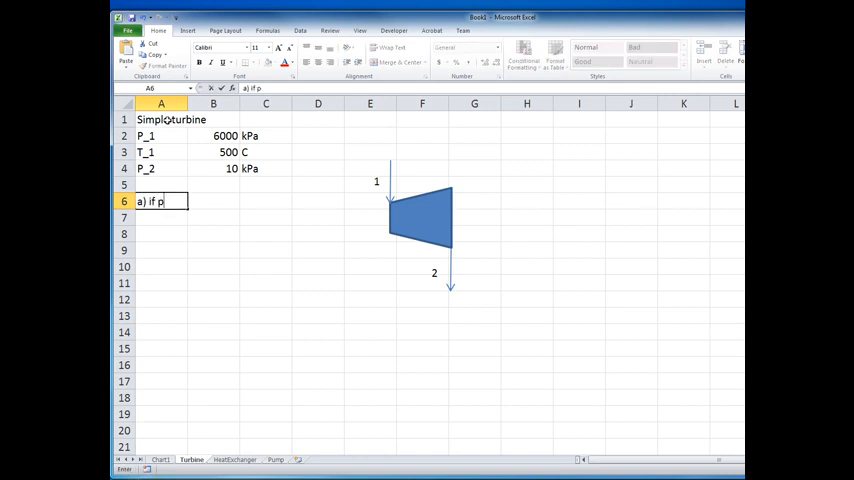
type("rocess is")
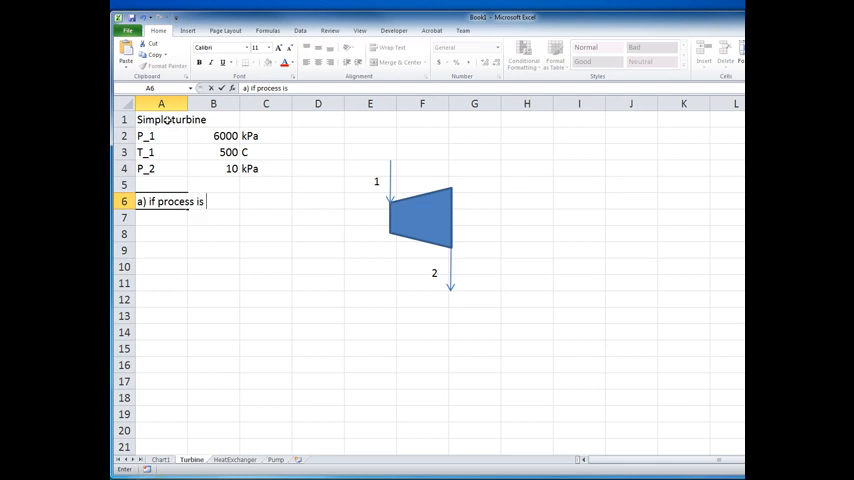
type("isentropic")
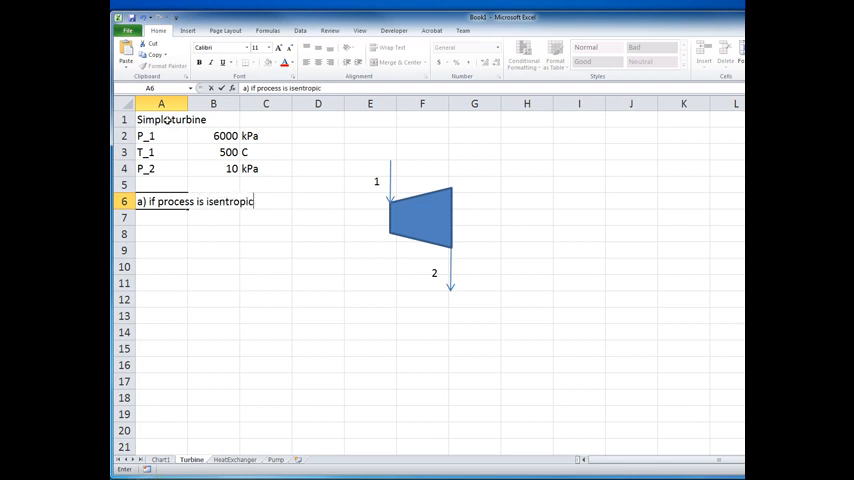
type(", what is")
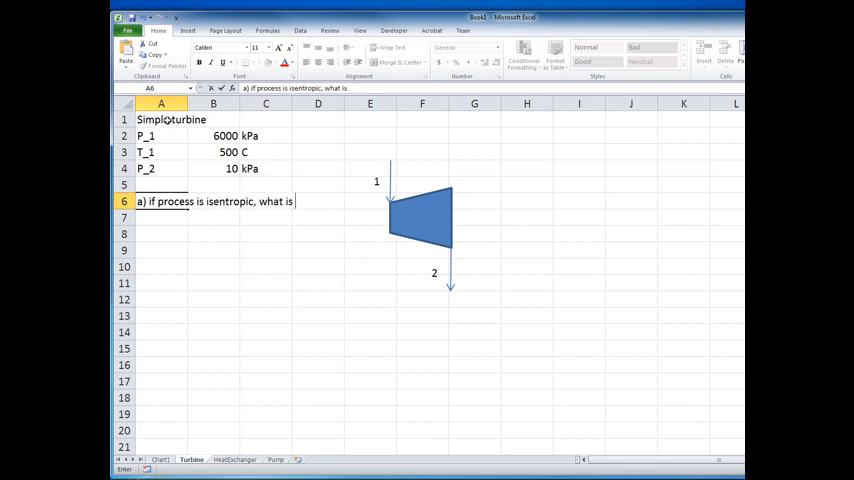
type("work")
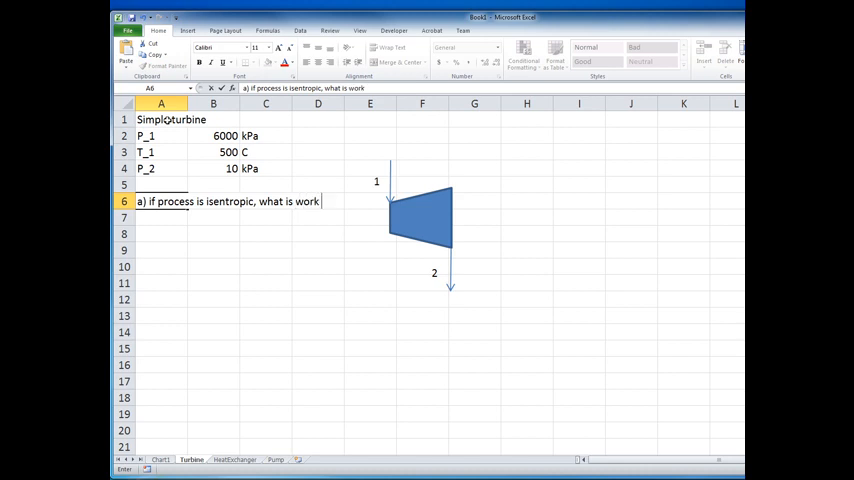
type("done?")
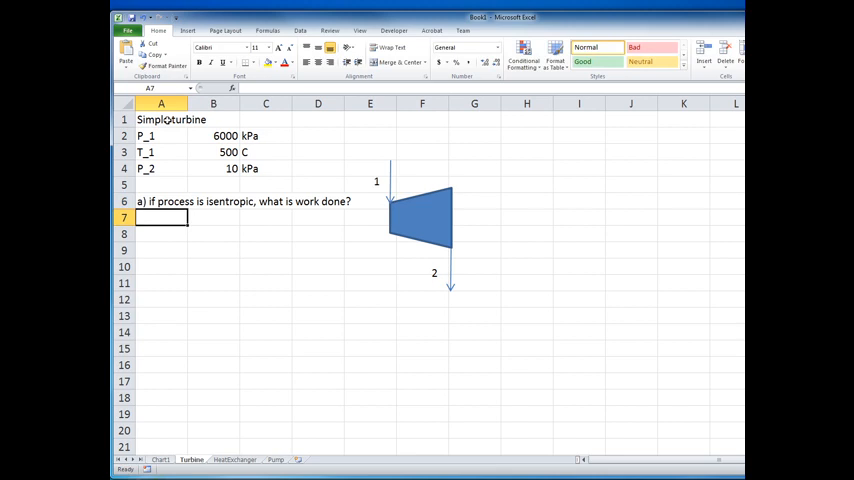
Write 'also find the exit state (T or x)?' in row 7.
type("also fi")
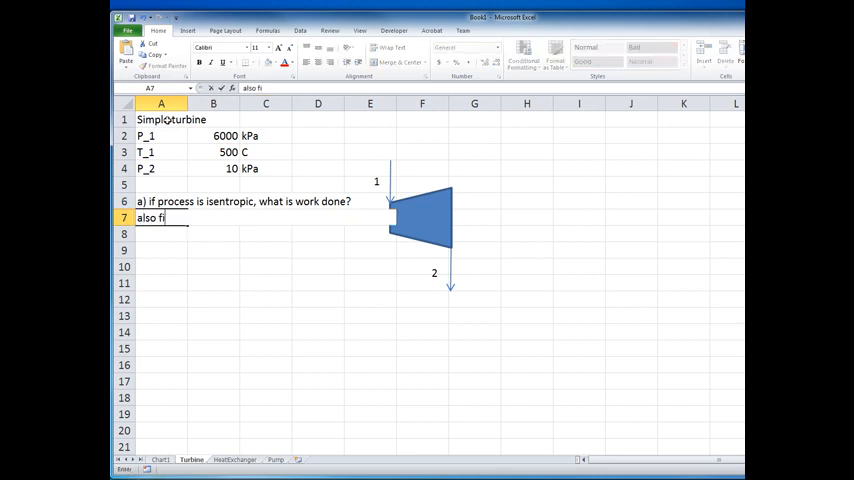
type("nd the exit")
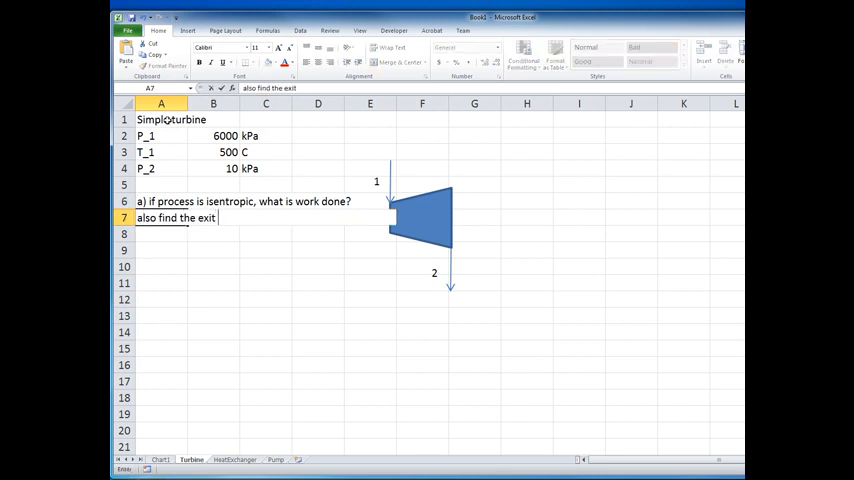
type("state (")
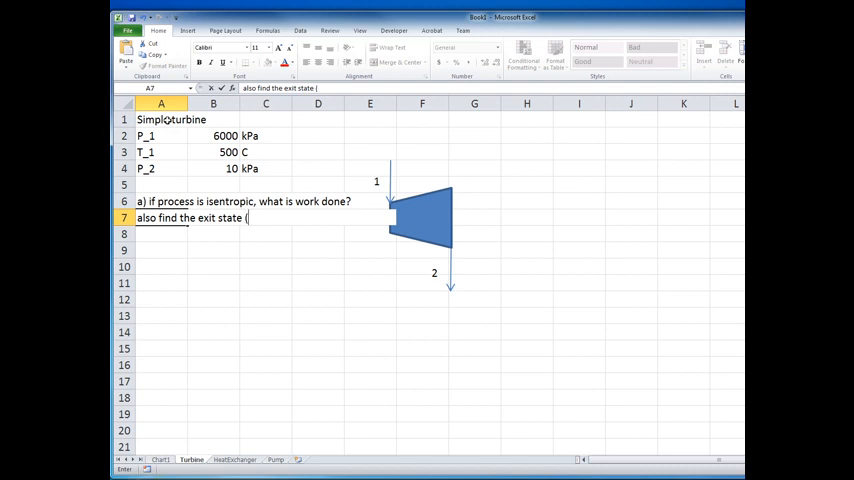
type("T")
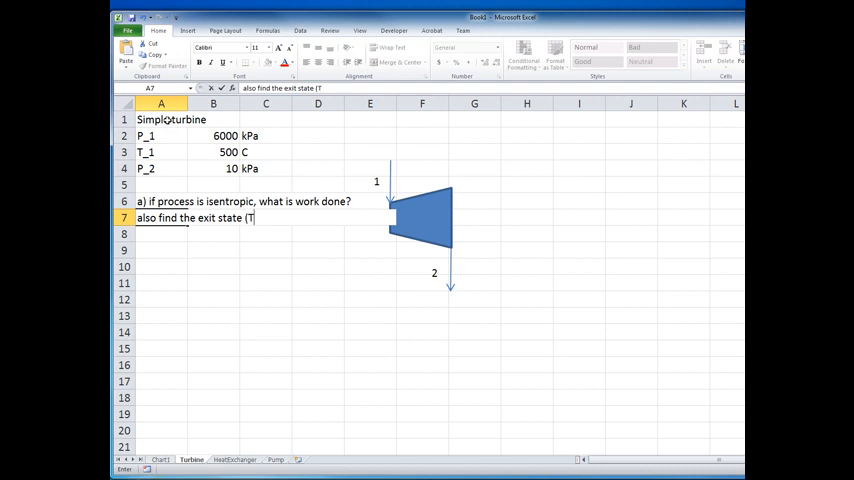
type("or x)")
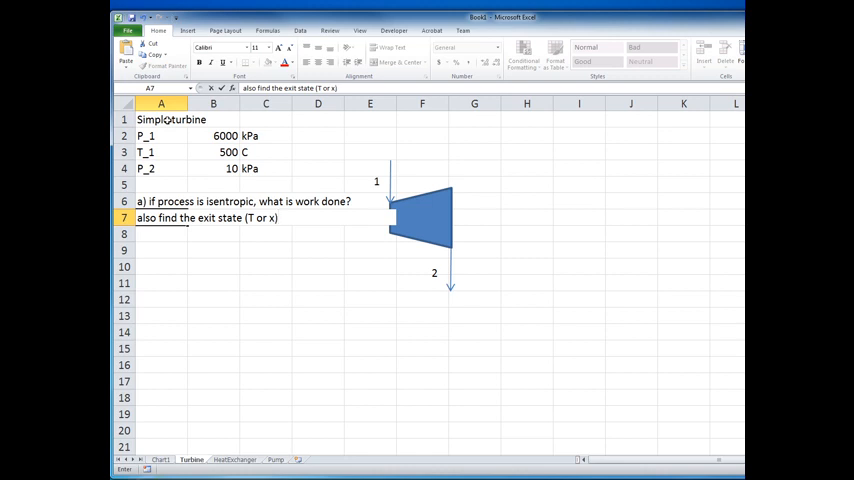
type("?")
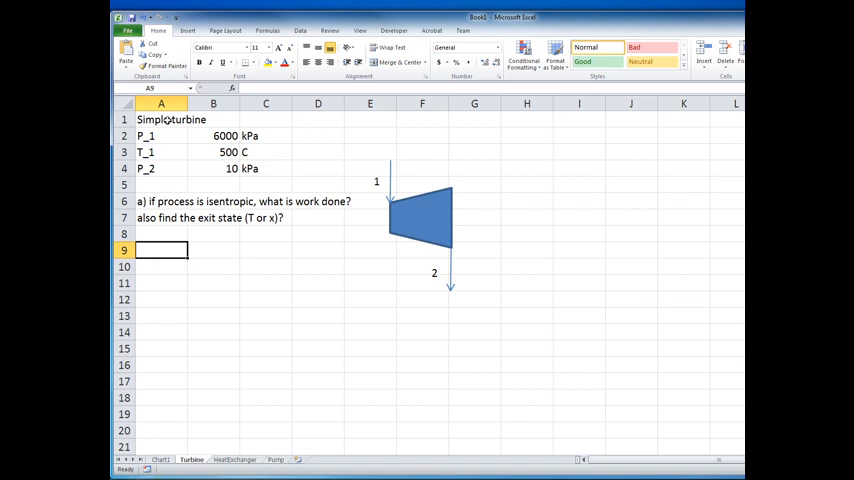
Label row 9 s_1 and start a formula beside it with the Insert Function catalogue.
type("s_1")
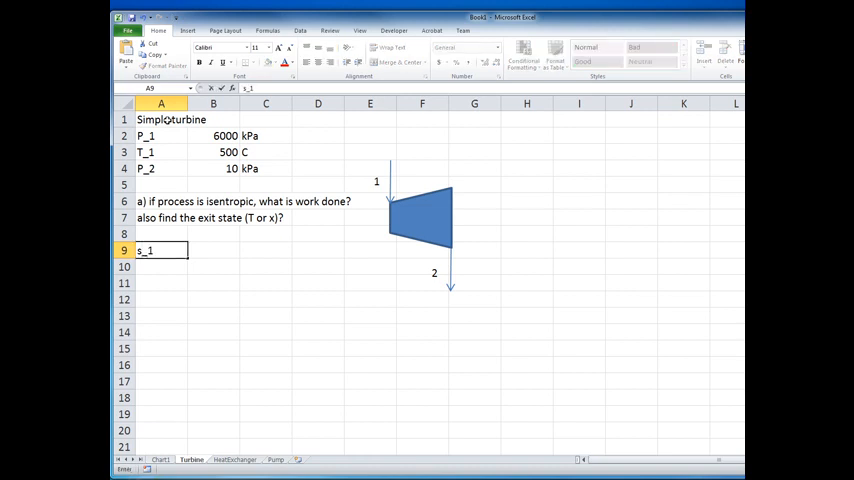
left_click(212, 250)
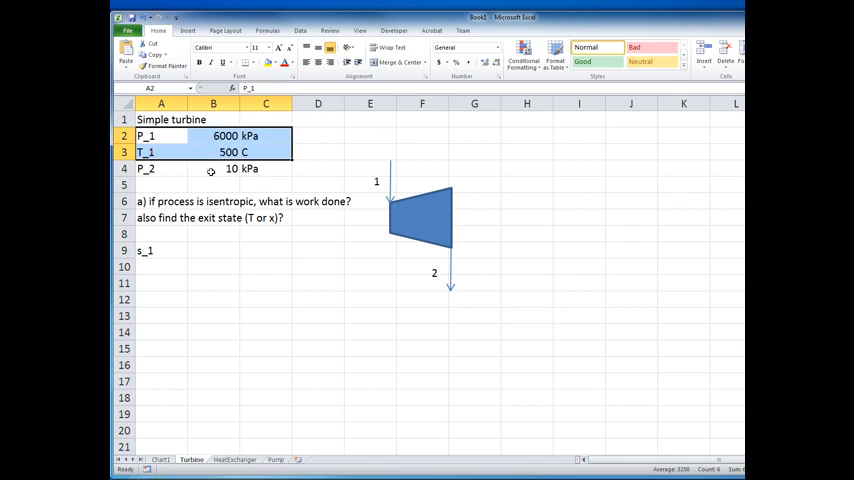
mouse_move(204, 252)
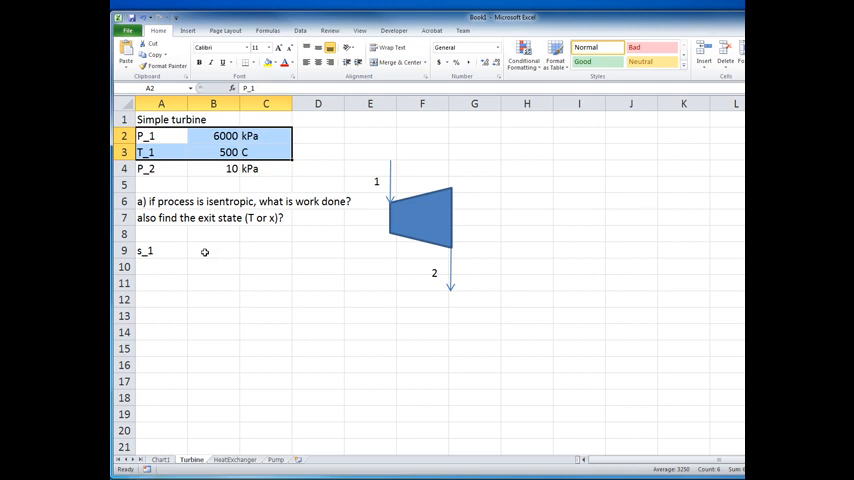
left_click(212, 250)
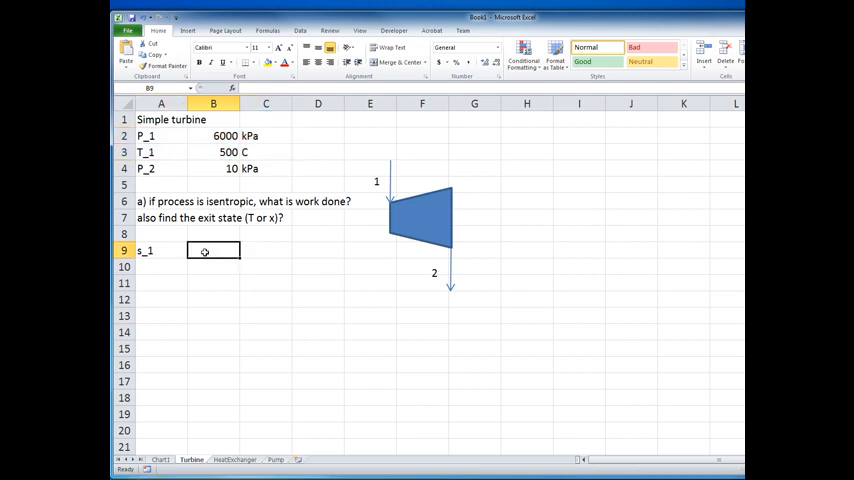
type("=")
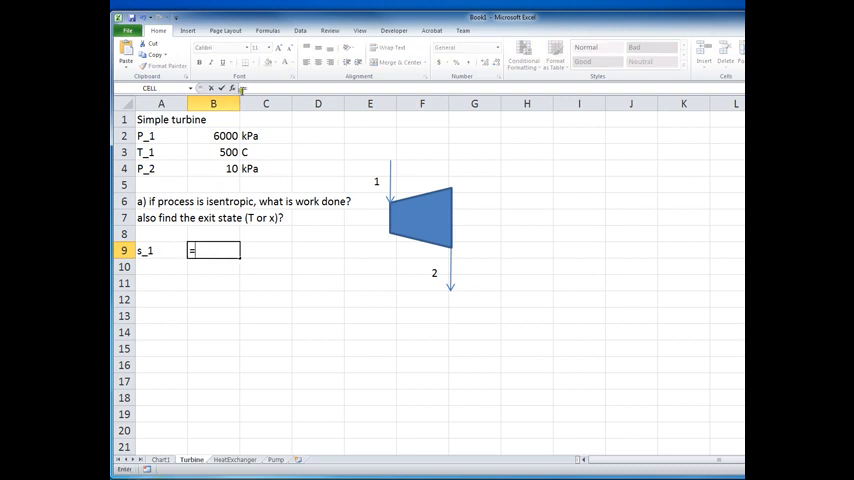
left_click(232, 88)
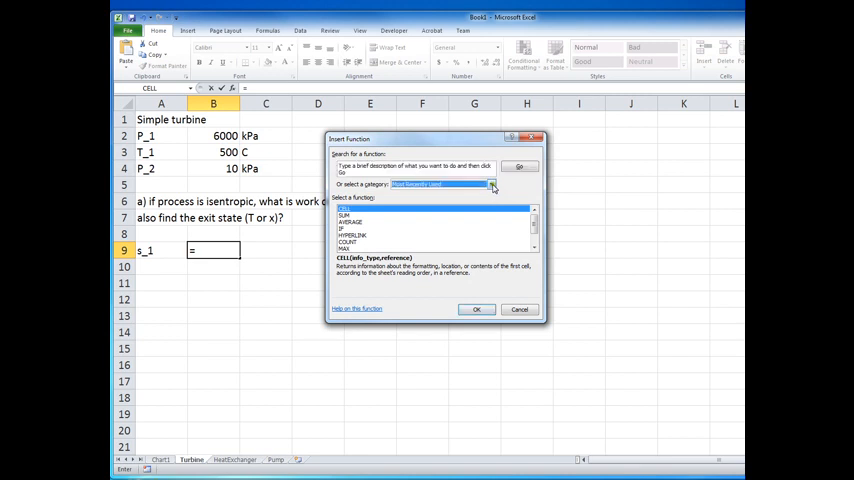
Browse to the XSteam s_pT_H2O function, then cancel its arguments leaving the s_1 cell empty.
left_click(490, 184)
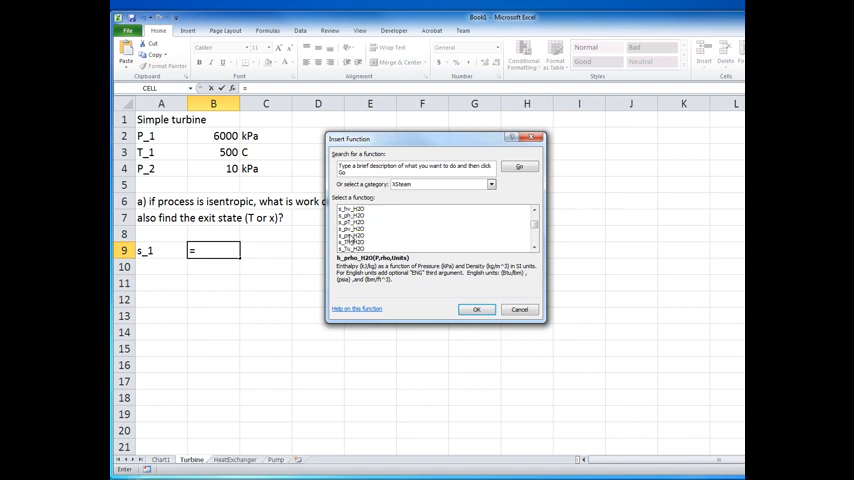
left_click(356, 220)
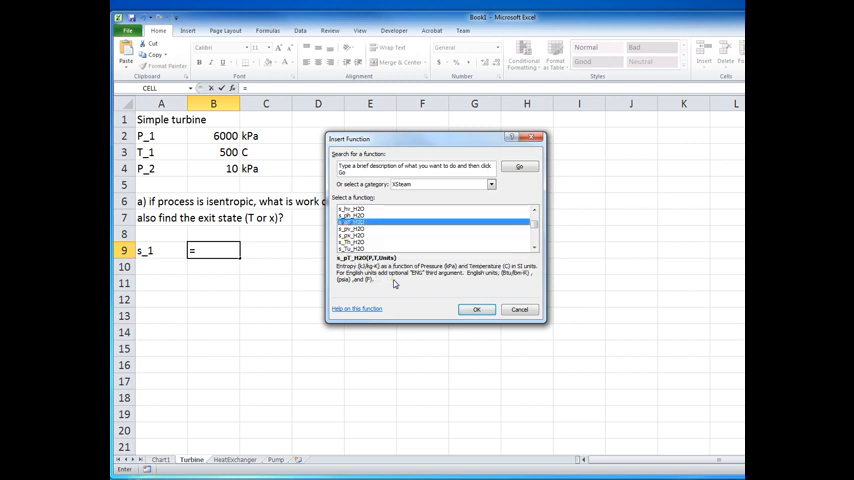
mouse_move(164, 156)
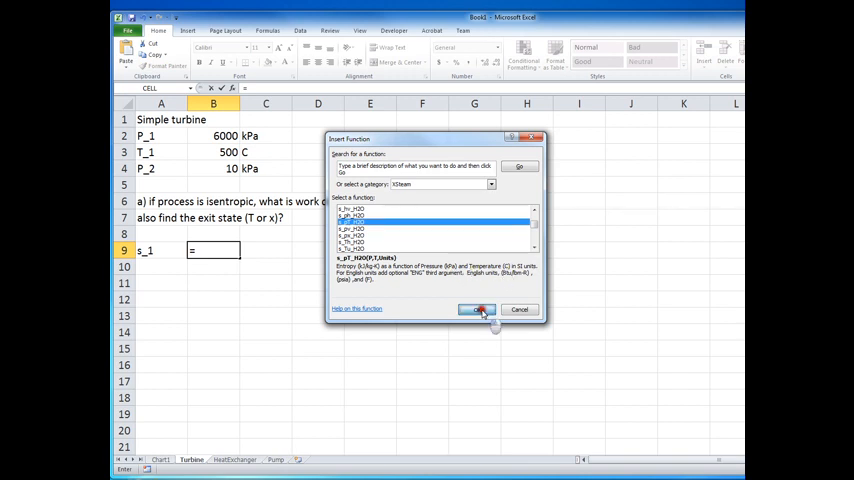
left_click(478, 308)
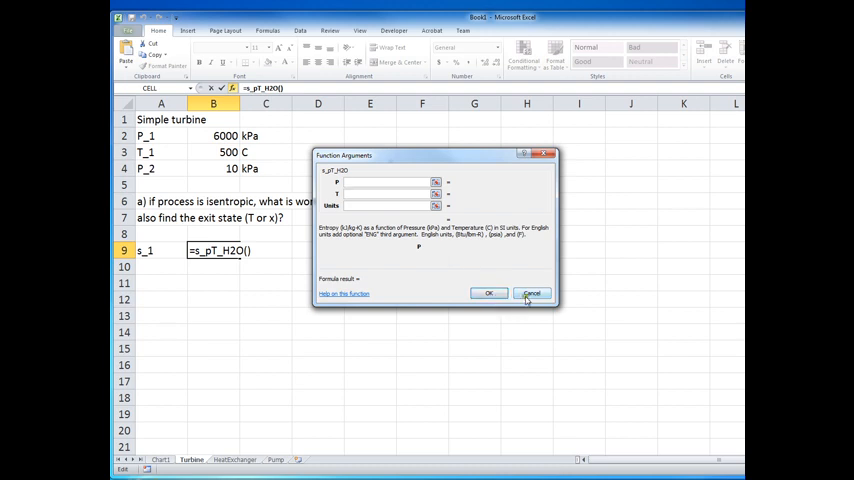
left_click(532, 292)
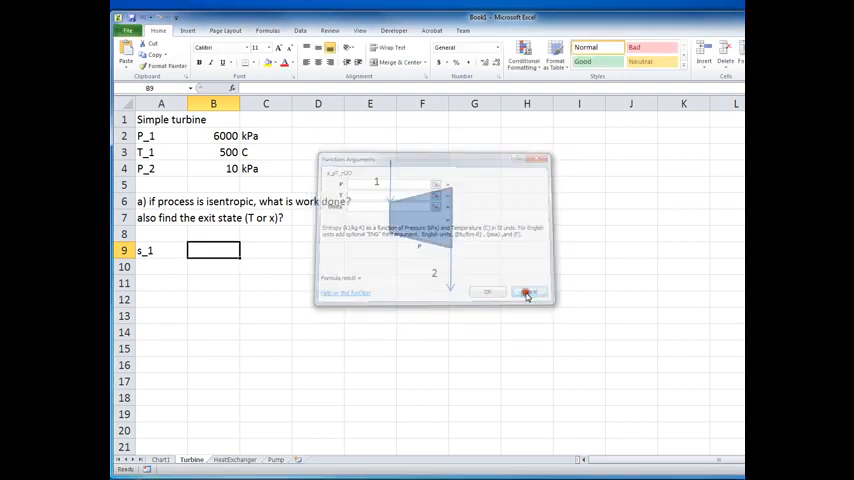
left_click(528, 292)
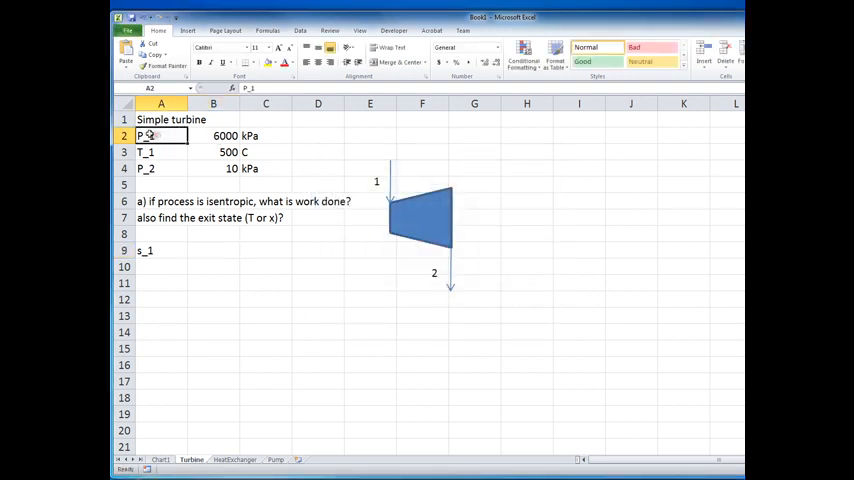
Name the 6000, 500 and 10 cells P_1, T_1 and P_2 from their left-column labels.
left_click_drag(160, 136, 236, 168)
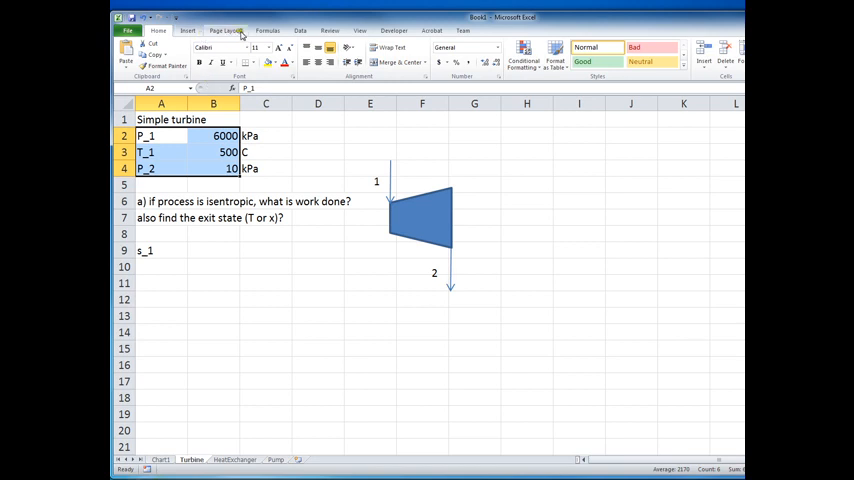
left_click(266, 30)
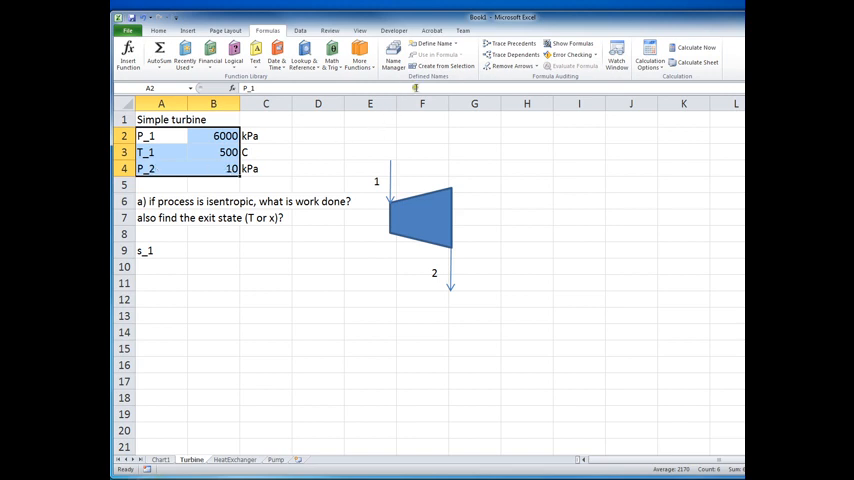
mouse_move(442, 66)
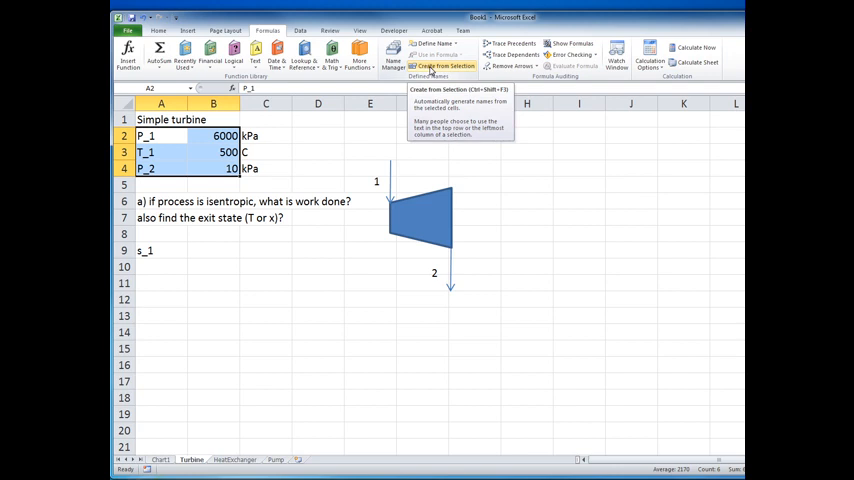
left_click(444, 66)
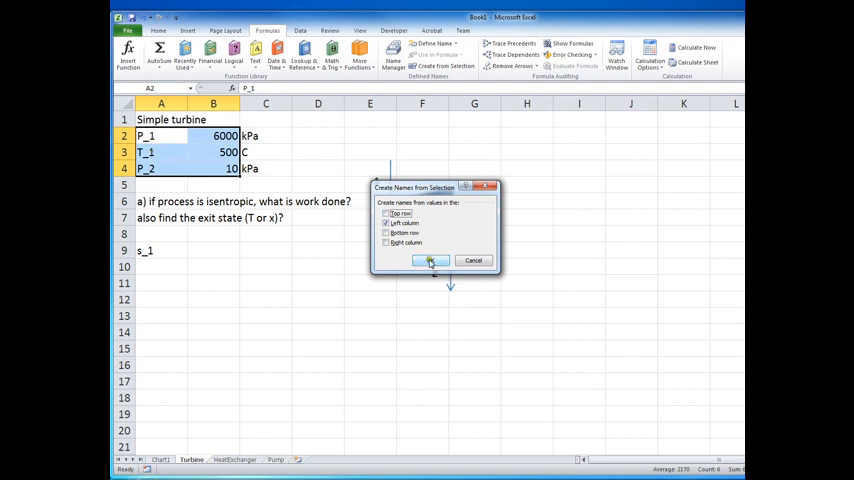
left_click(432, 260)
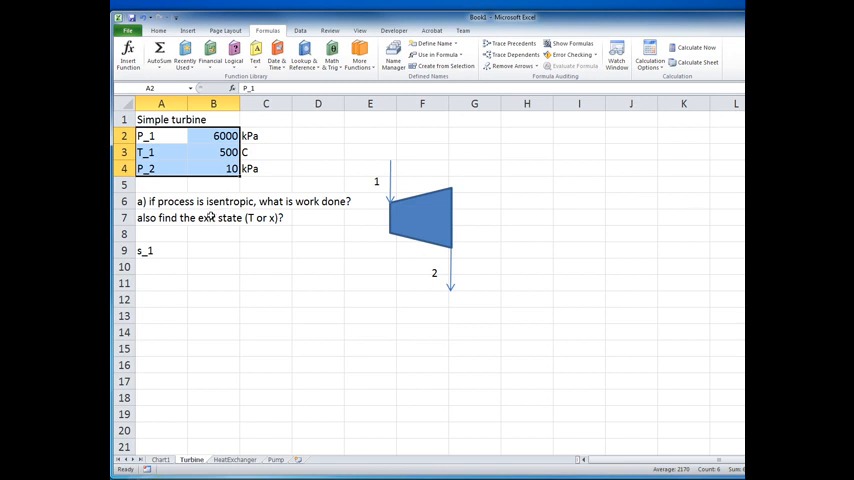
Name the cell beside s_1 as s_1 from its left label.
left_click(160, 250)
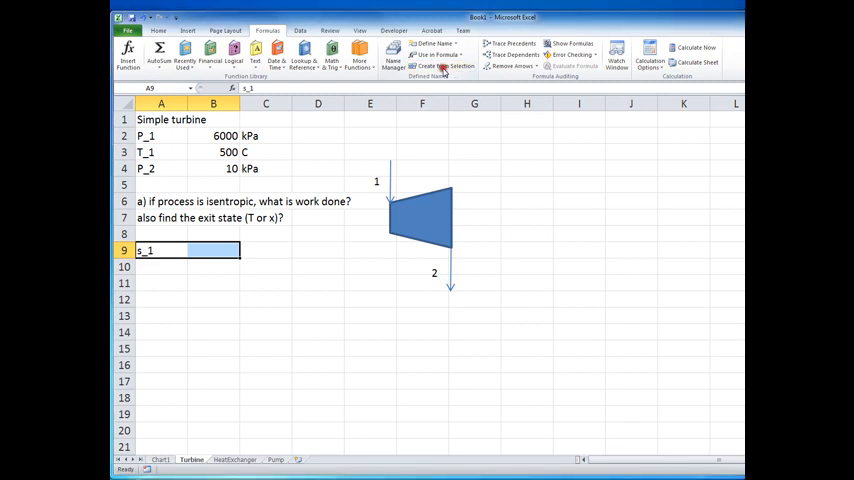
left_click(446, 66)
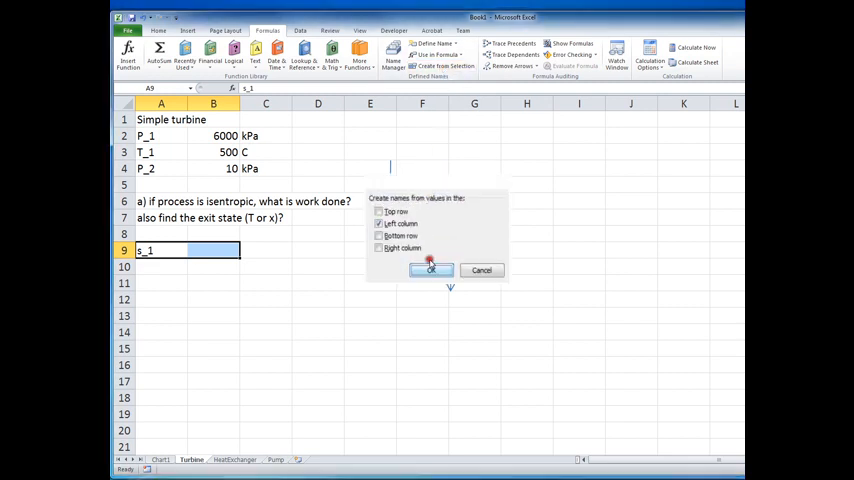
left_click(430, 270)
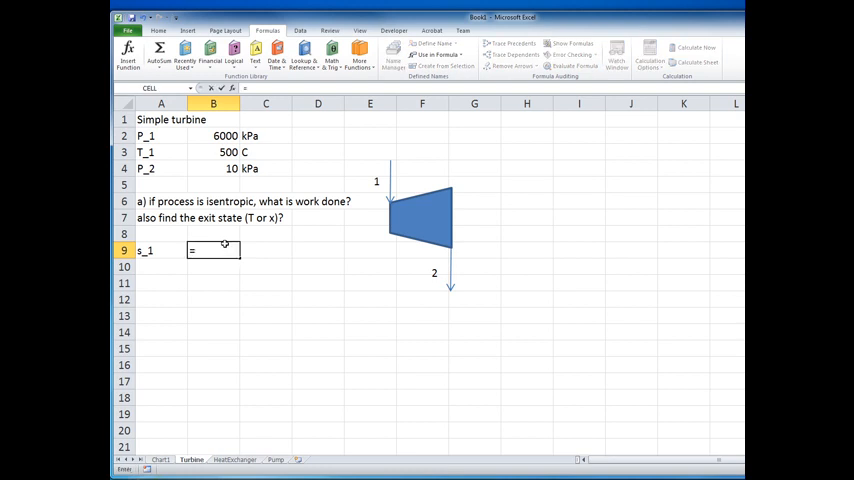
Compute s_1 = s_pT_H2O(P_1,T_1) giving 6.88236, with units kJ/kg-K beside it.
type("=s_P")
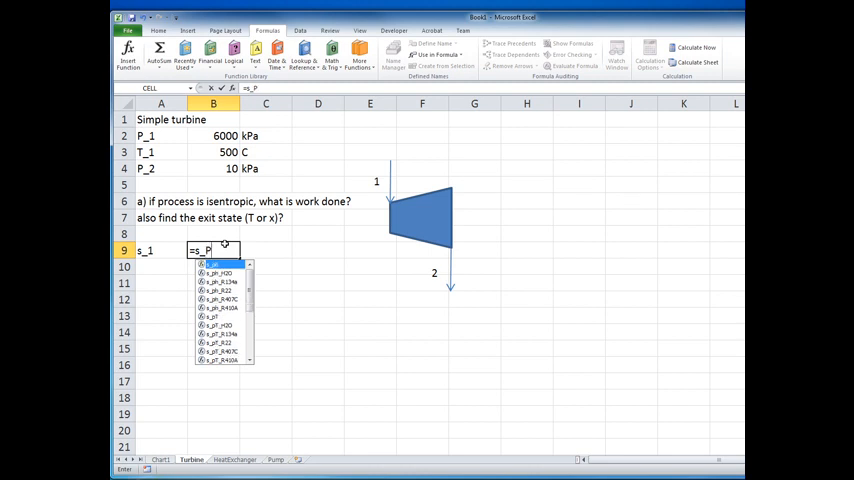
type("T_H2O(P_1")
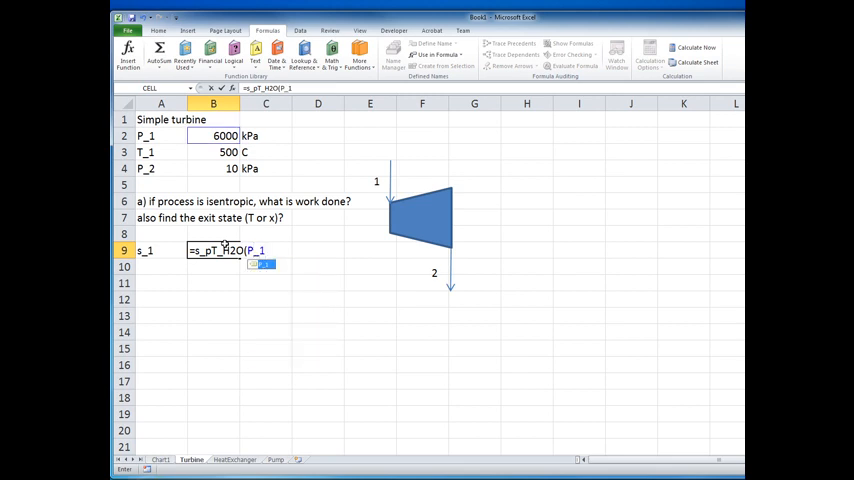
type(",T_1)")
left_click(266, 250)
type("kJ")
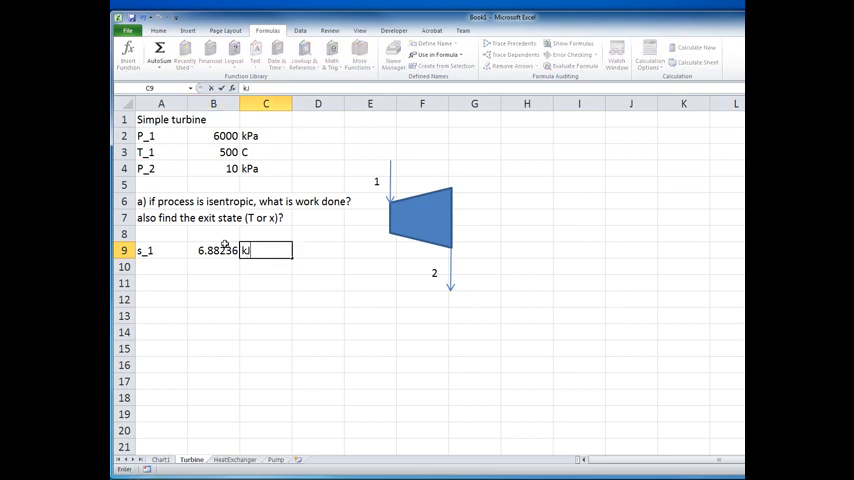
type("/")
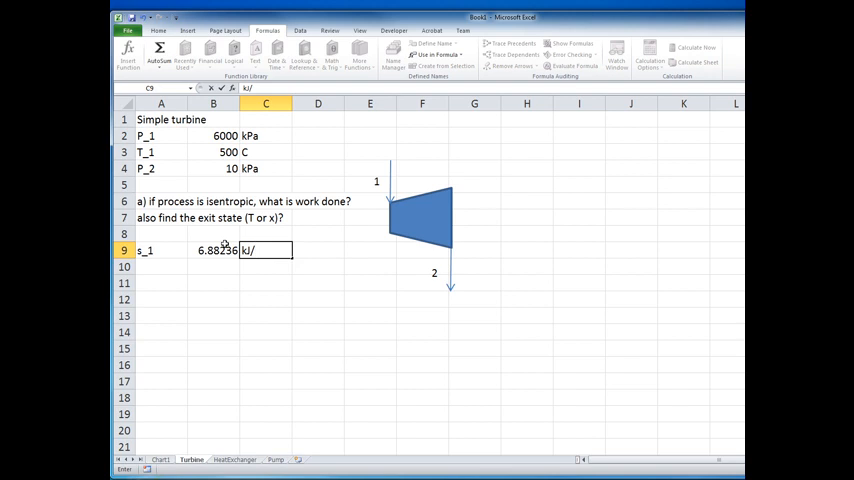
type("kg-K")
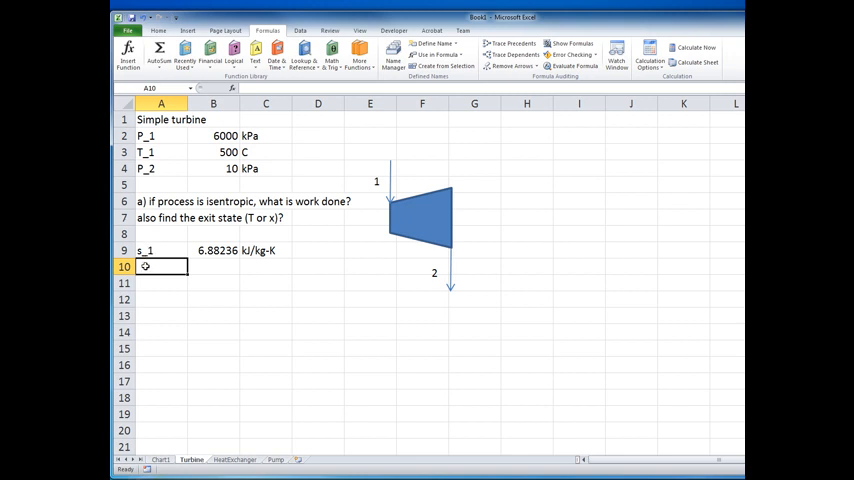
Add an s_2 row equal to s_1 (6.88236 kJ/kg-K), note the formulas, and name it s_2.
type("s_2")
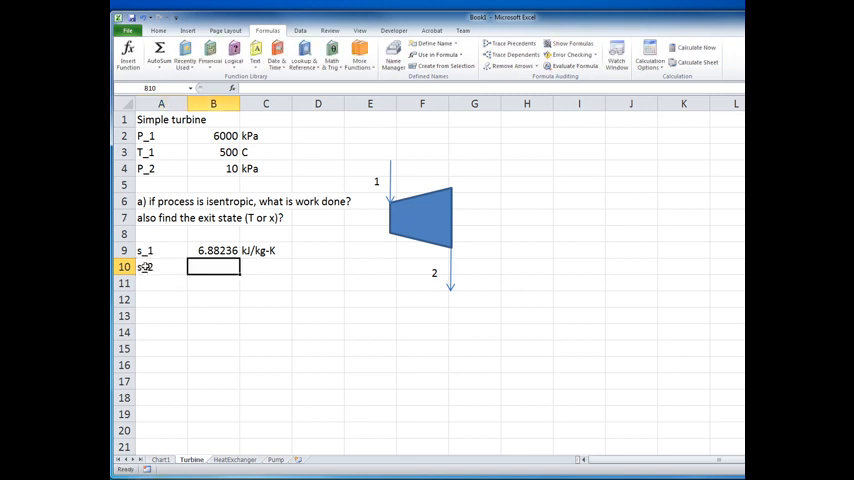
type("=s_1")
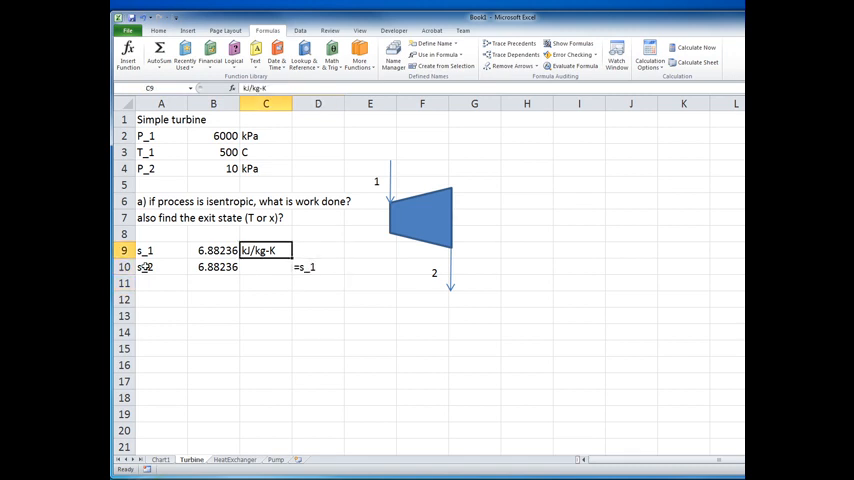
left_click(212, 268)
type("=s_pT_H2O(P_1,T_1)")
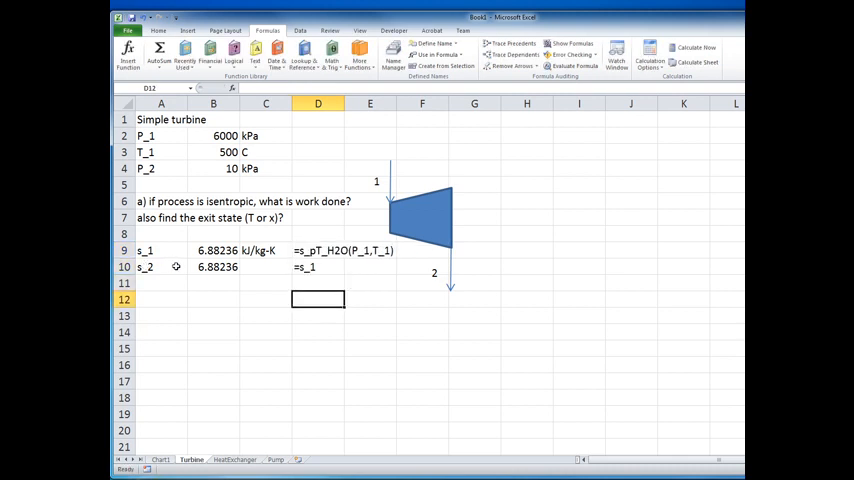
left_click(264, 250)
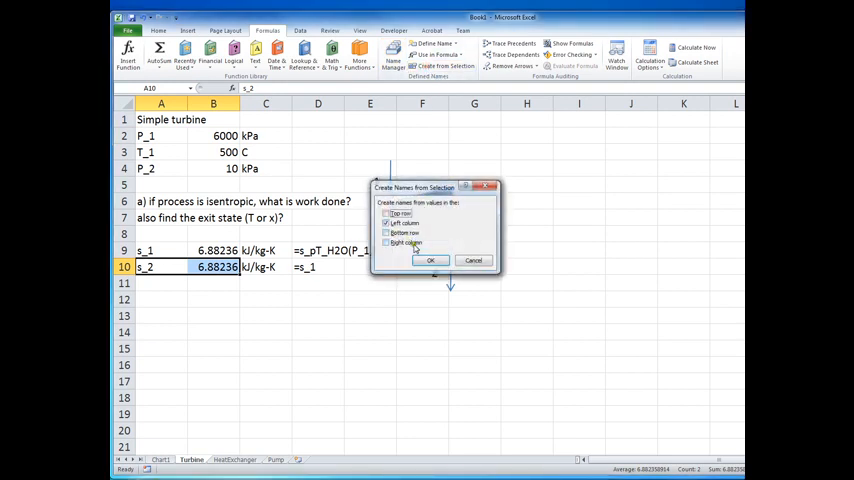
left_click(430, 260)
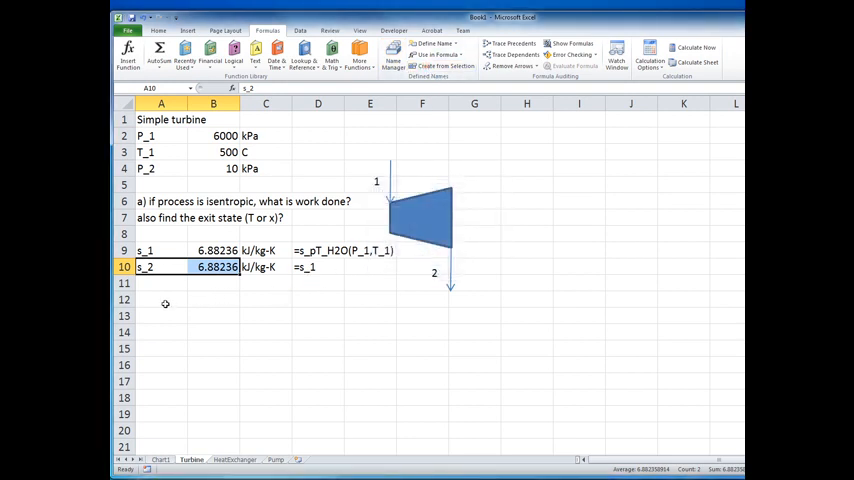
Show the Insert tab's gallery of ready-made equations from an empty cell below the table.
left_click(160, 300)
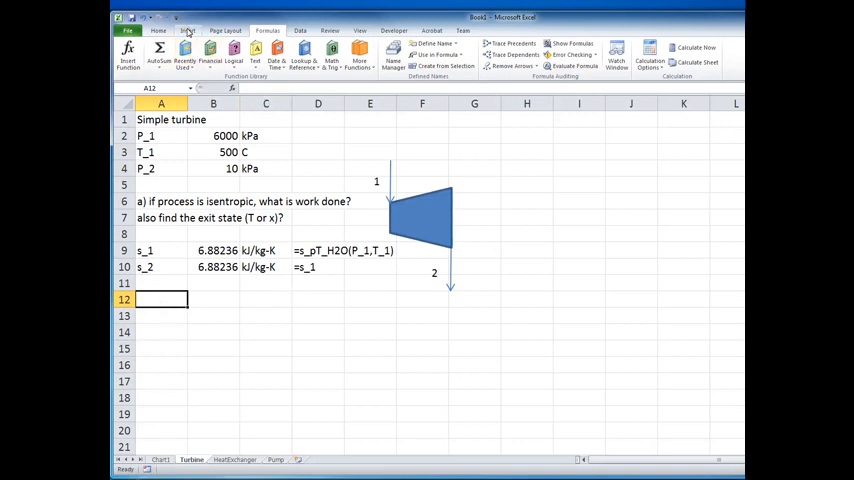
left_click(188, 30)
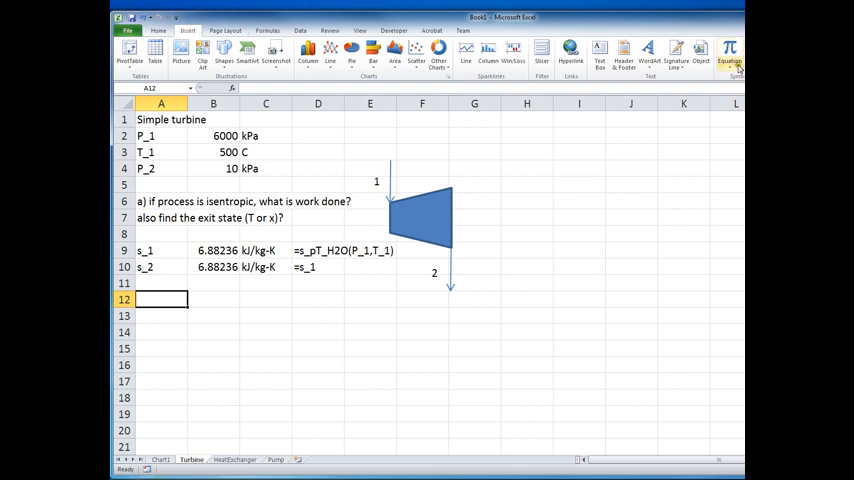
left_click(730, 52)
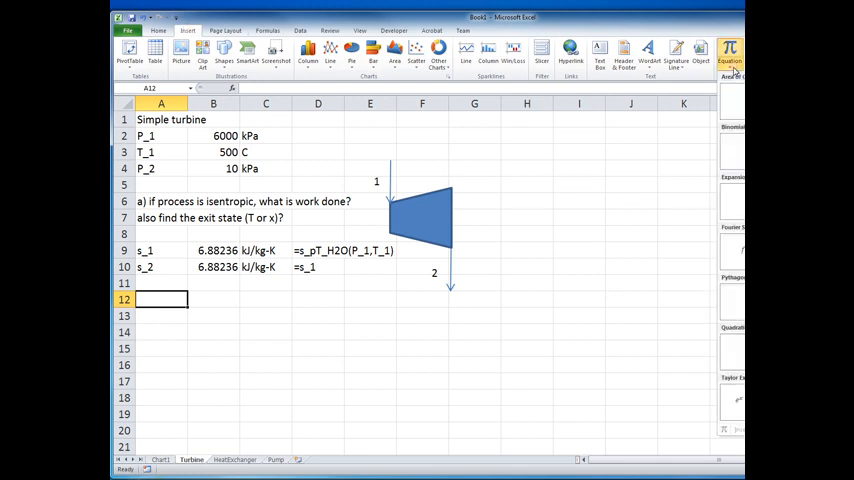